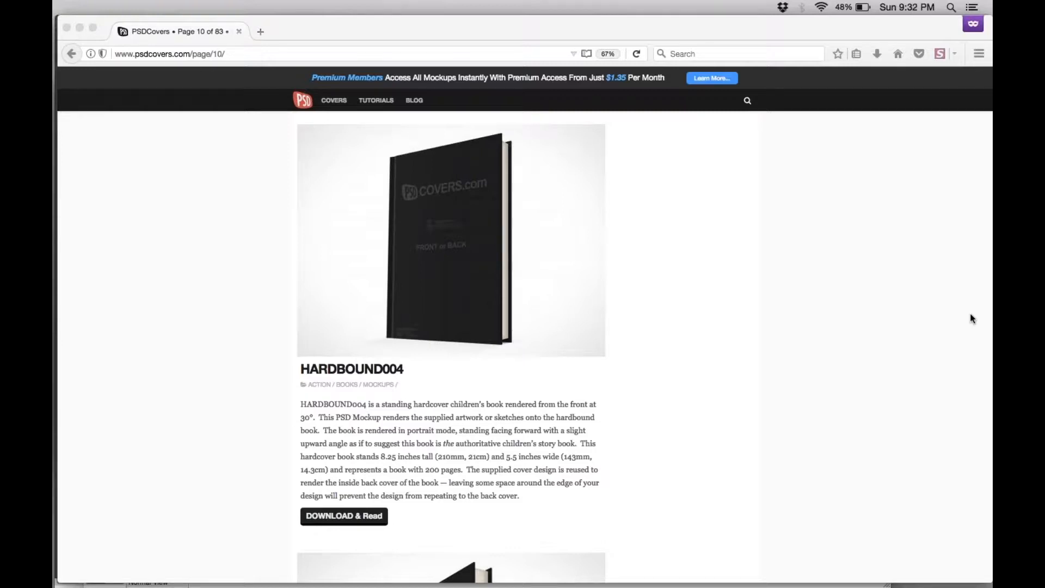
mouse_move(327, 309)
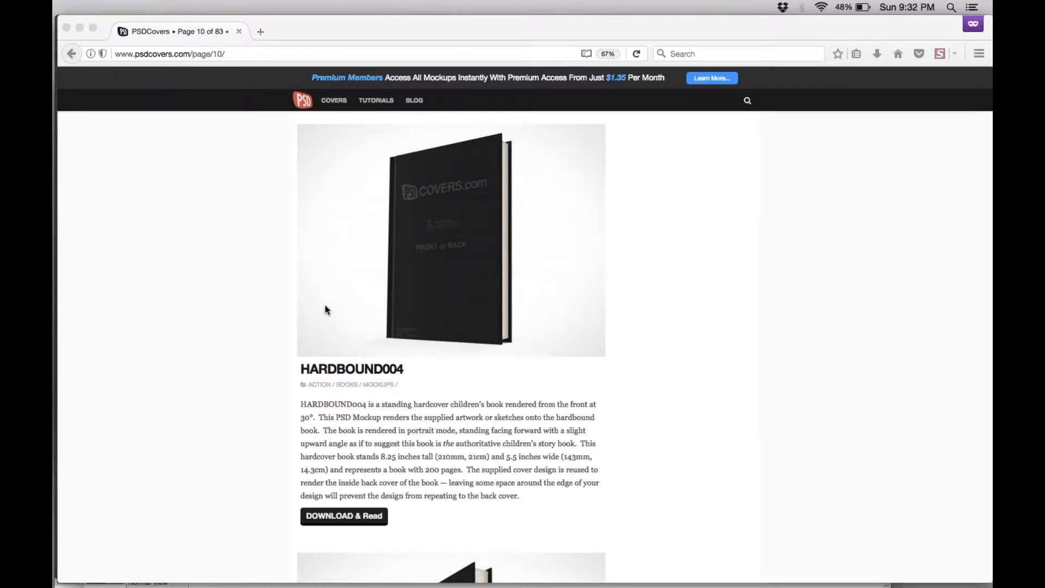
mouse_move(399, 349)
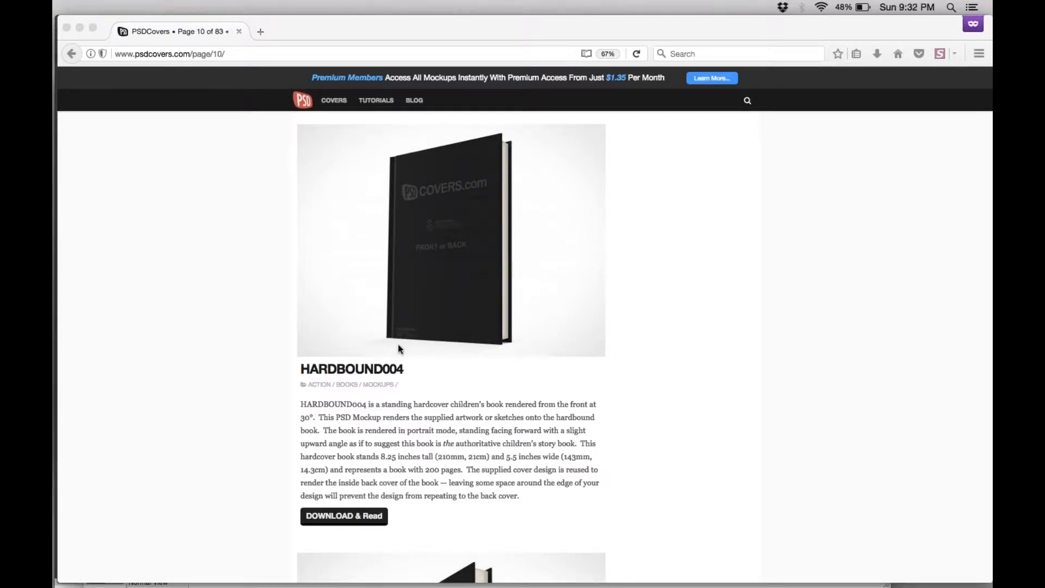
Scroll the PSDCovers page down to the HARDBOUND004 hardcover book mockup listing.
scroll("down", 3)
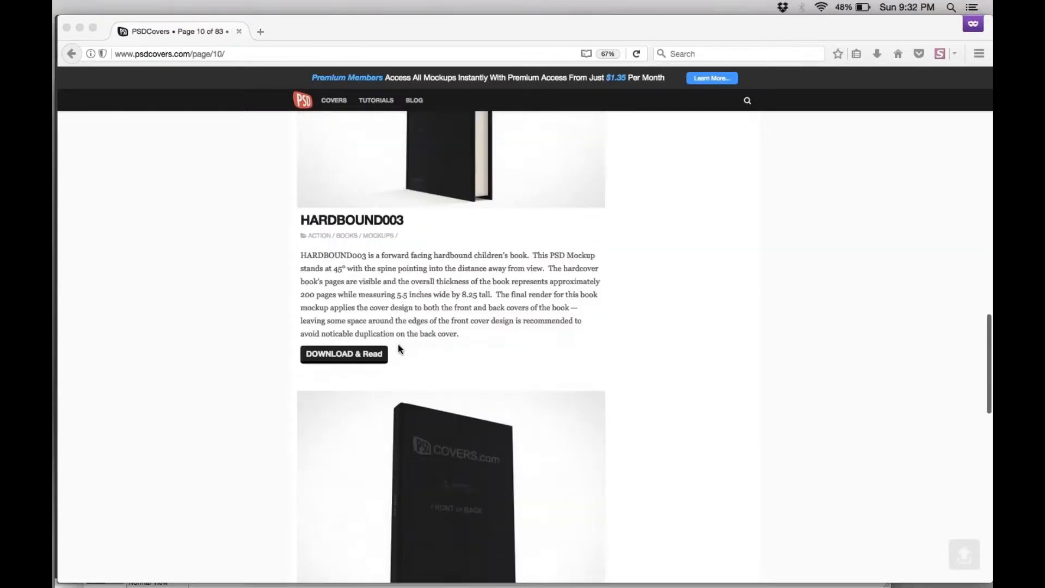
scroll("down", 3)
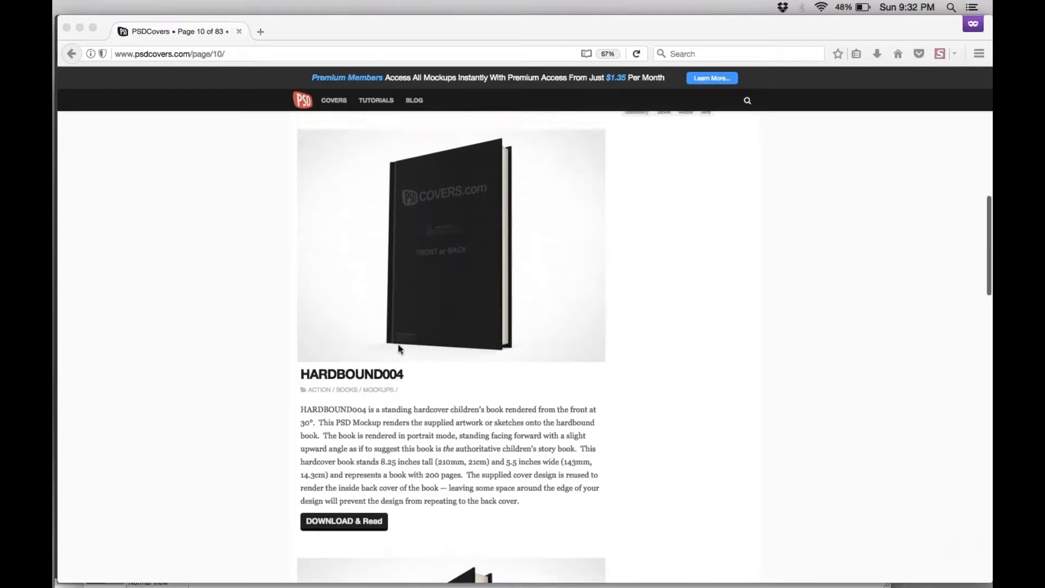
scroll("down", 3)
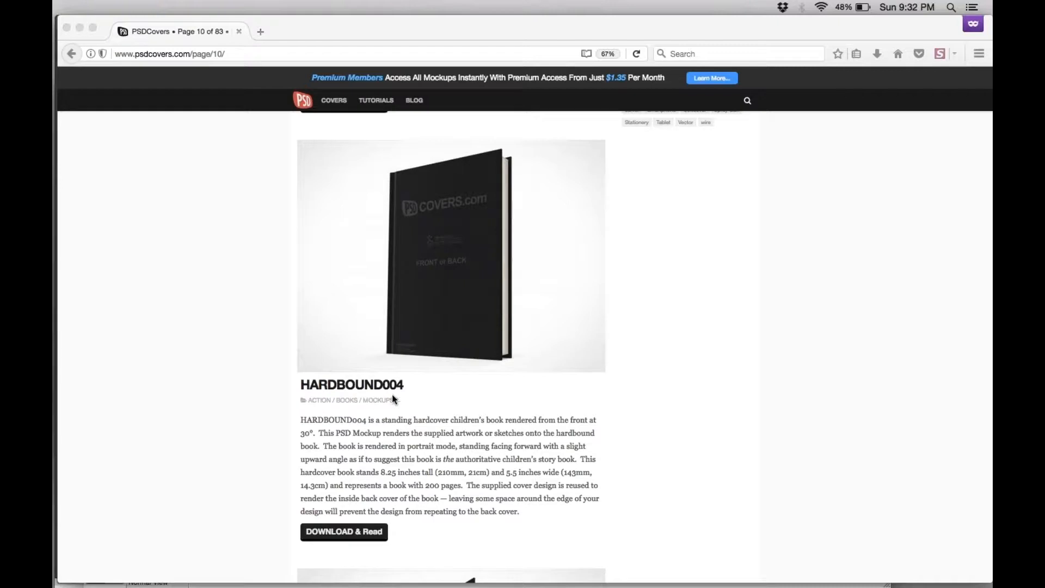
mouse_move(487, 485)
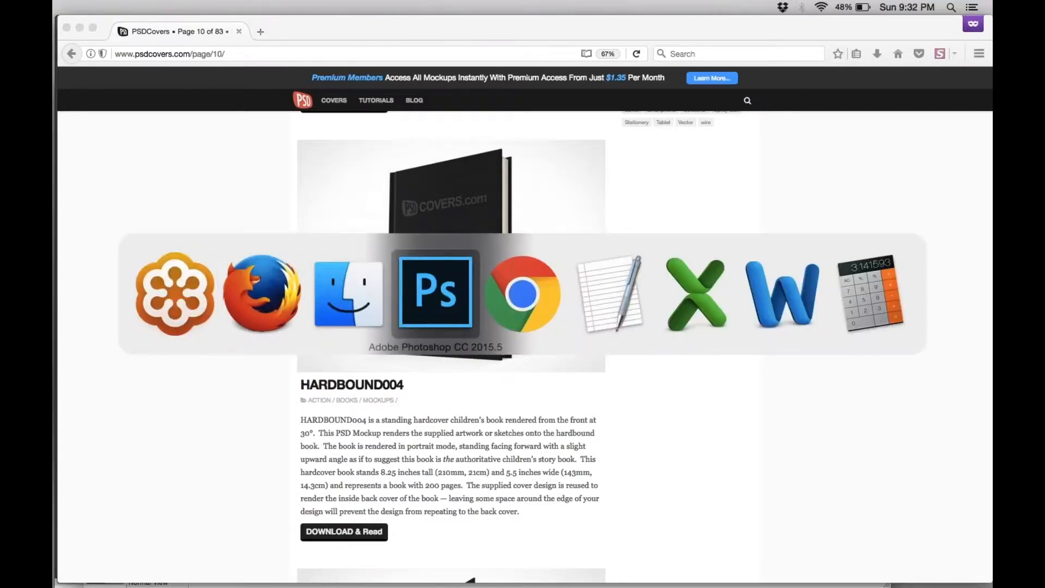
Bring Photoshop with the book cover forward and open the Actions panel options menu.
left_click(472, 7)
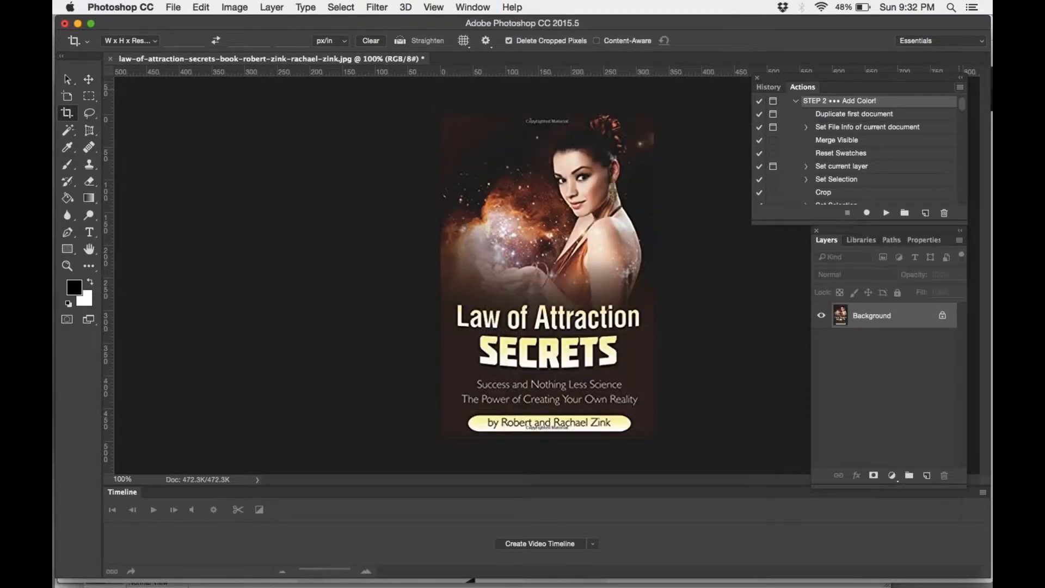
left_click(959, 87)
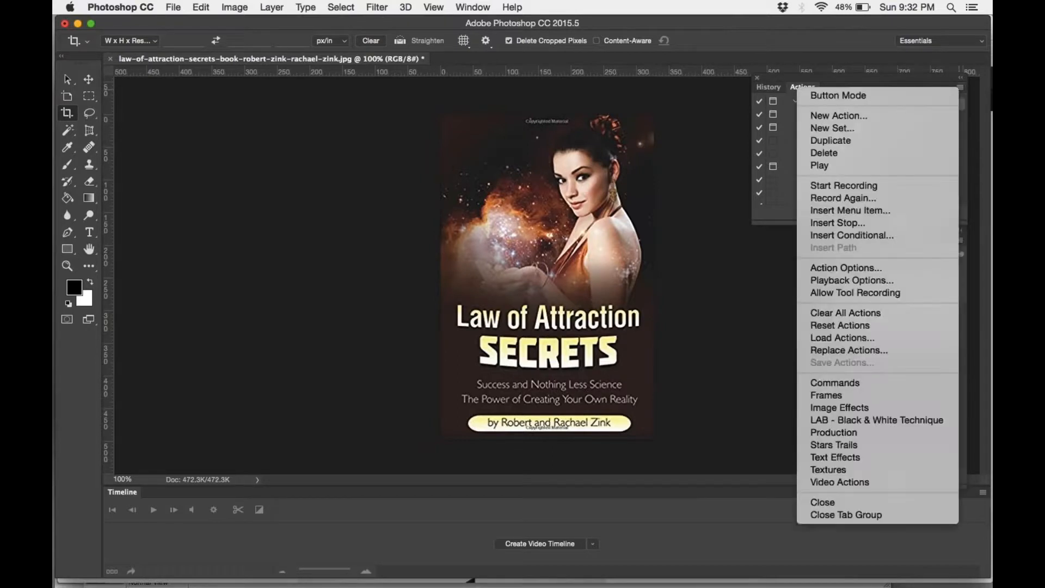
mouse_move(842, 338)
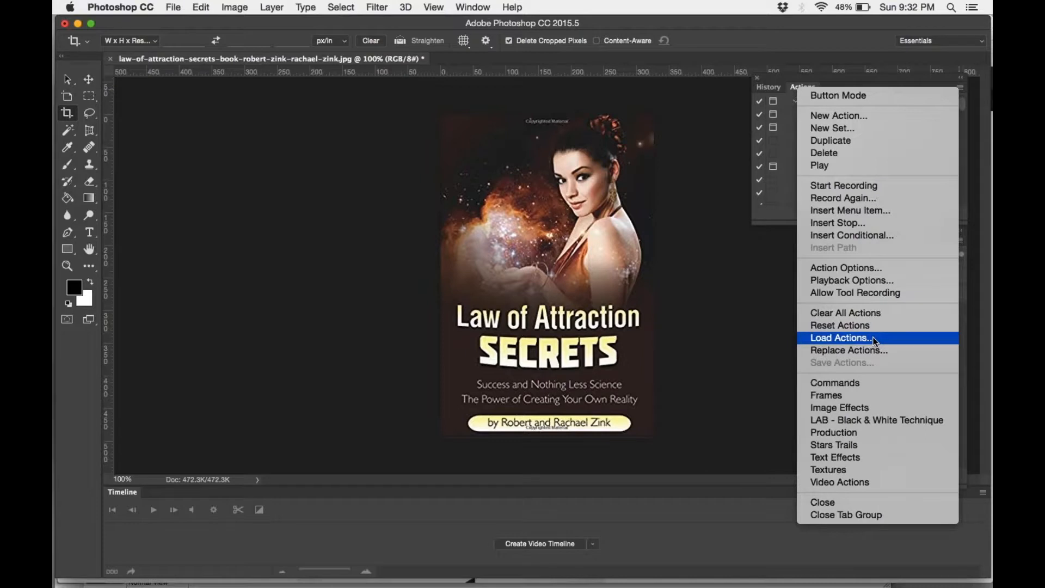
mouse_move(775, 219)
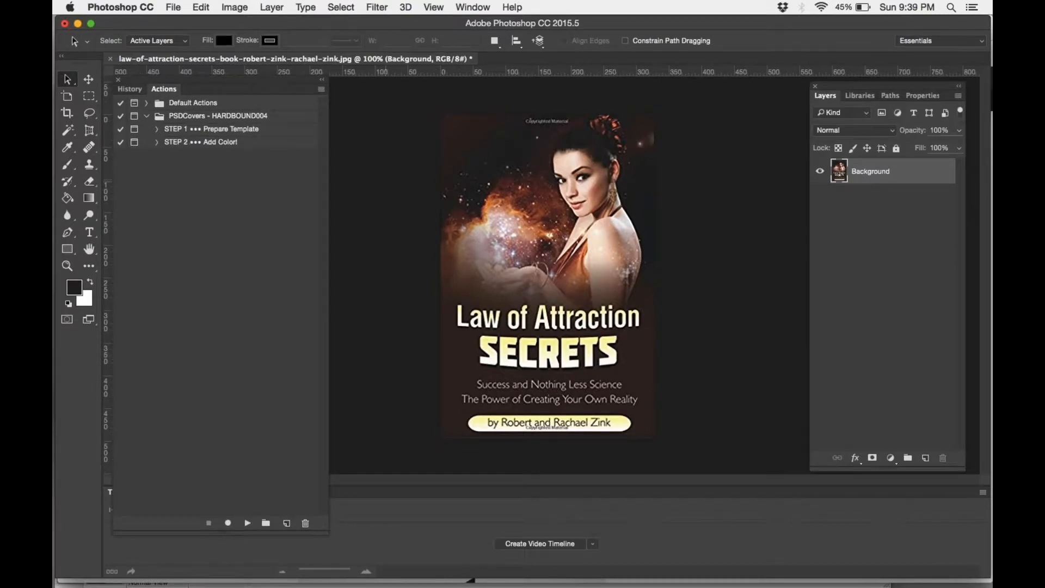
mouse_move(442, 103)
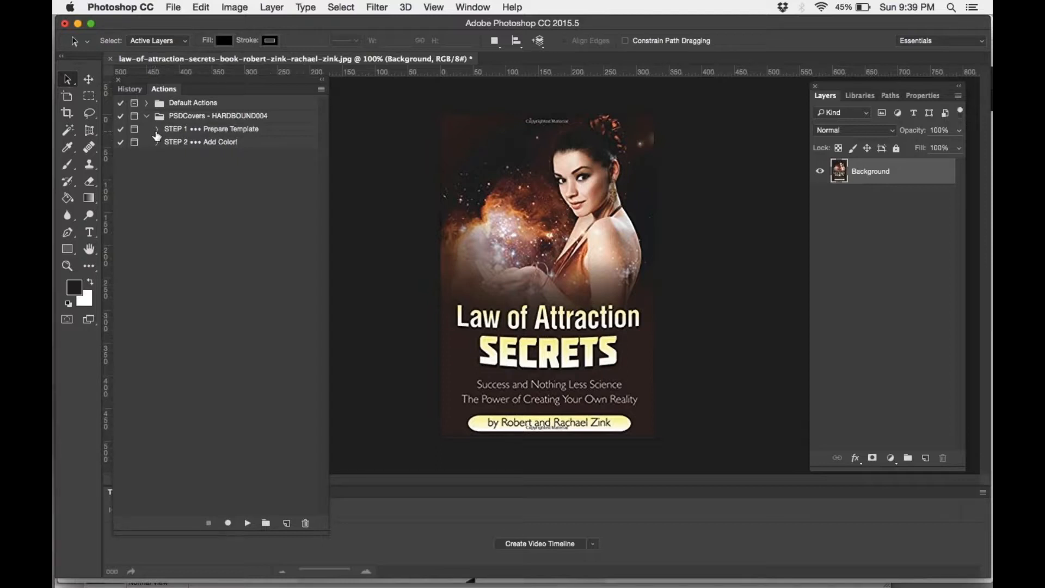
Expand and play STEP 1 Prepare Template, naming the 6500-pixel document 'Law Of Attraction Secrets'.
left_click(157, 128)
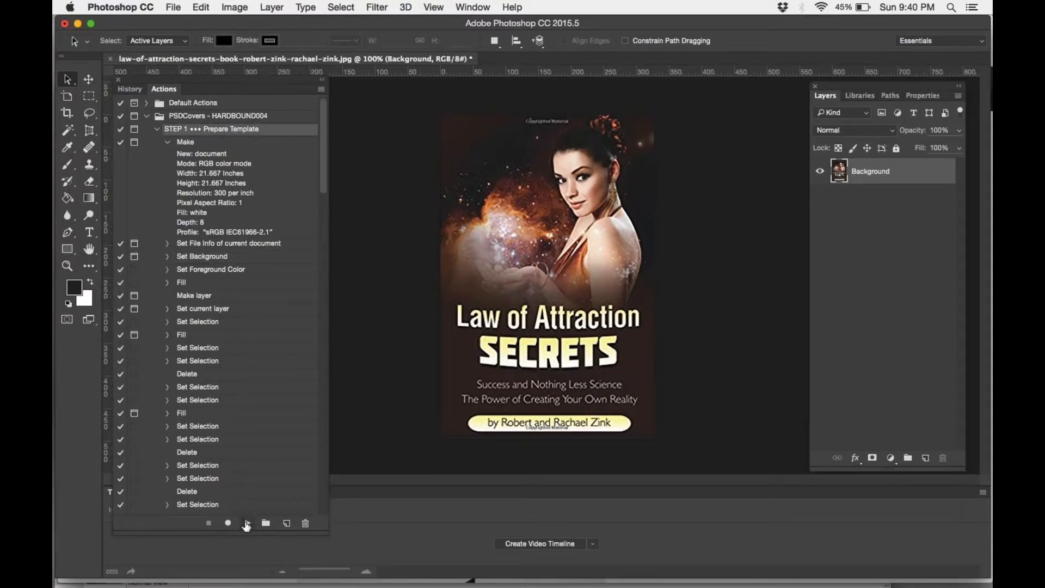
left_click(246, 523)
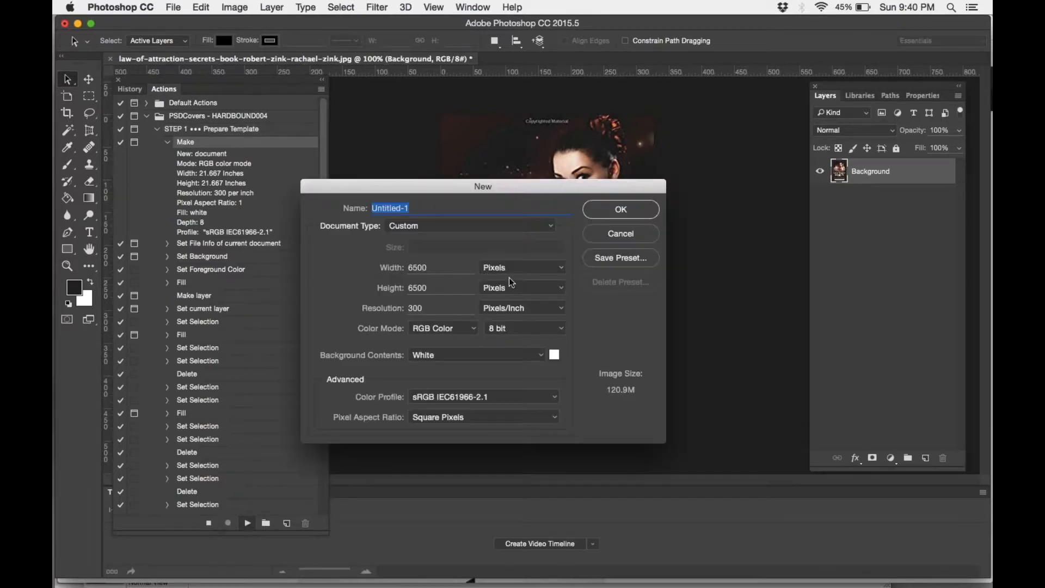
mouse_move(523, 268)
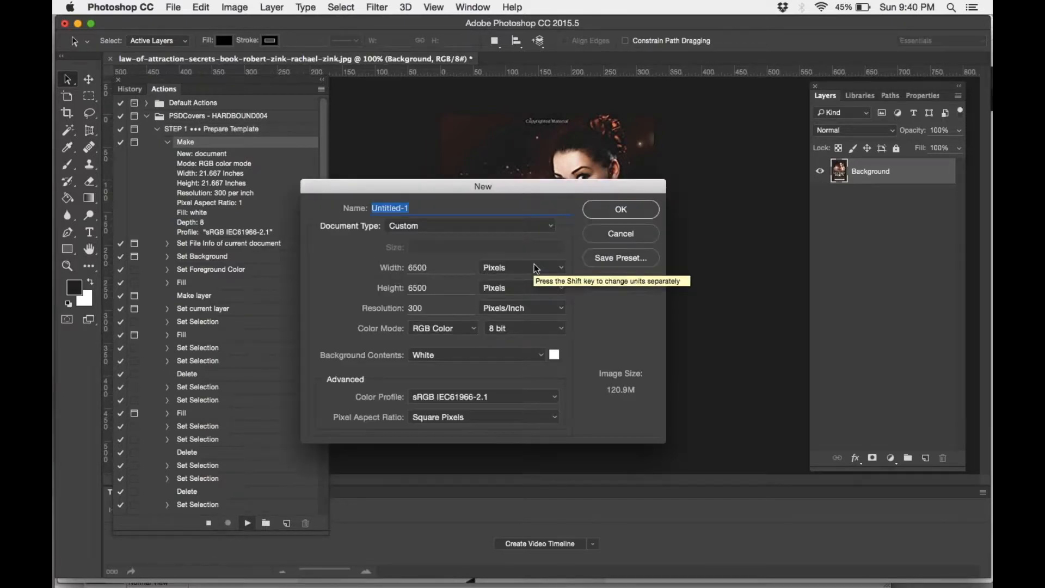
type("Law Of Attraction Secrets")
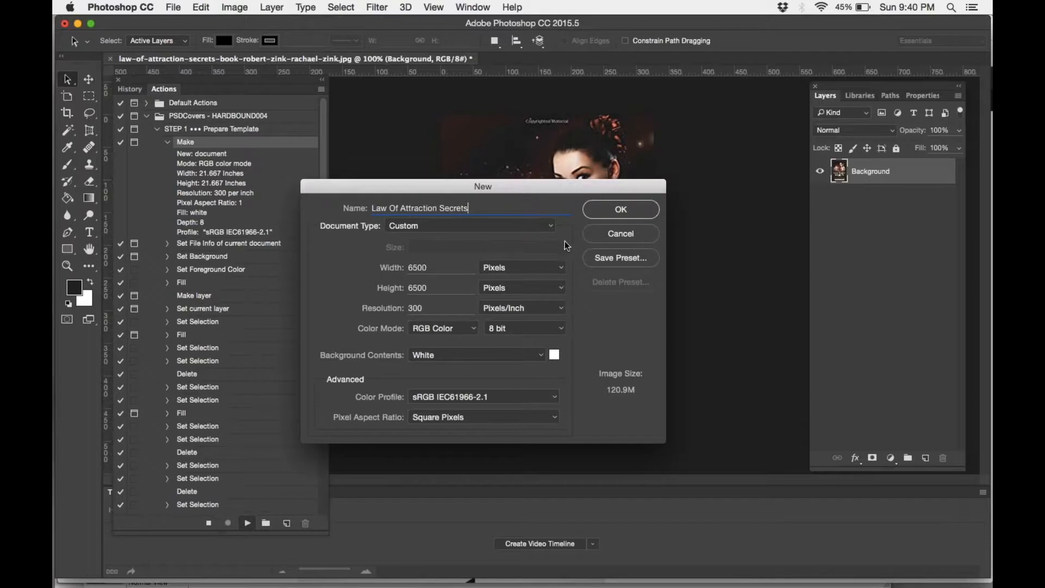
Create the document with title 'Law Of Attraction Secrets' and author 'Robert & Rachael Zink'.
left_click(620, 208)
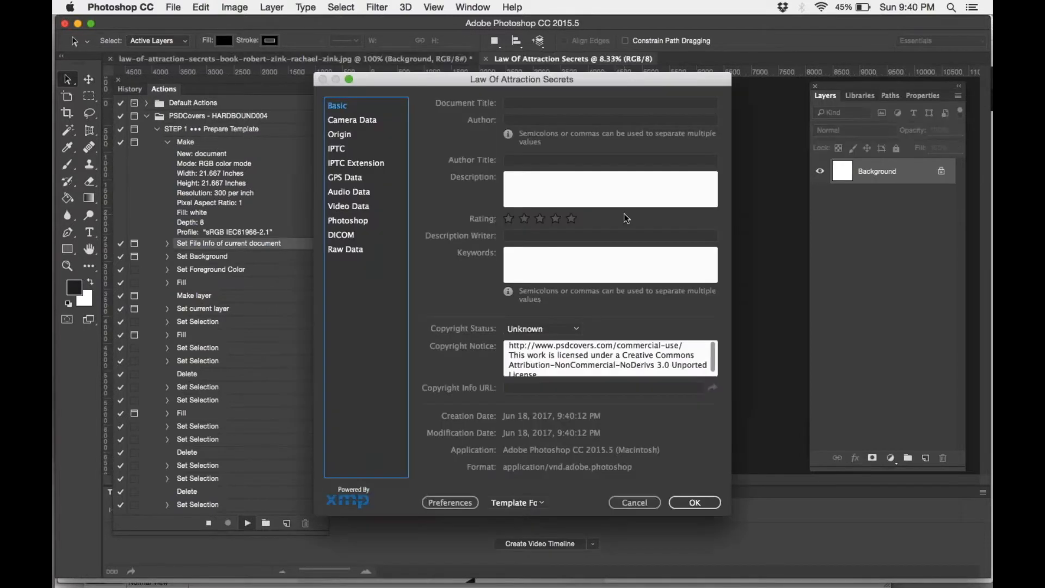
type("Law Of Attraction Secrets")
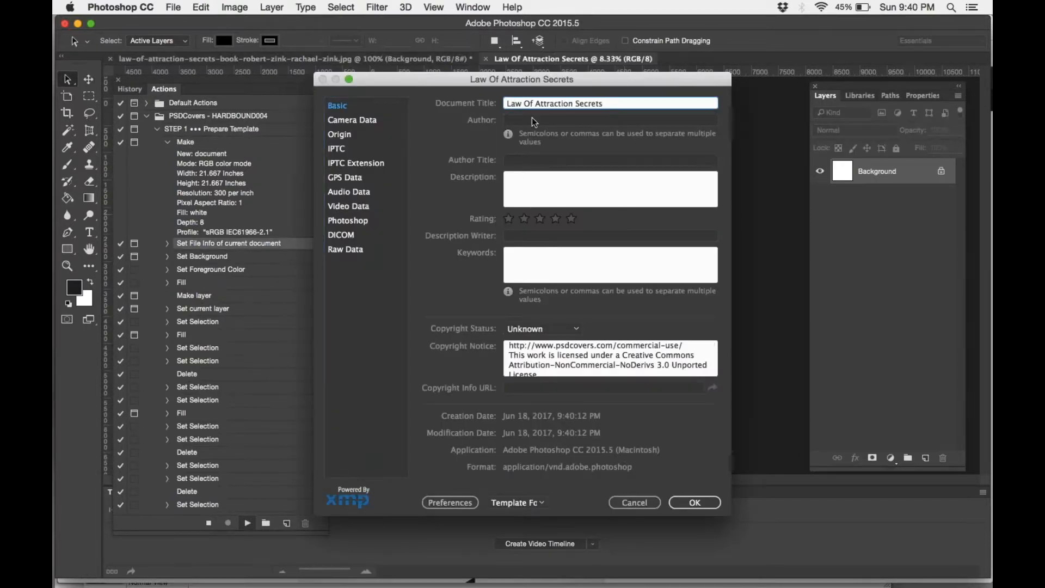
type("Robert")
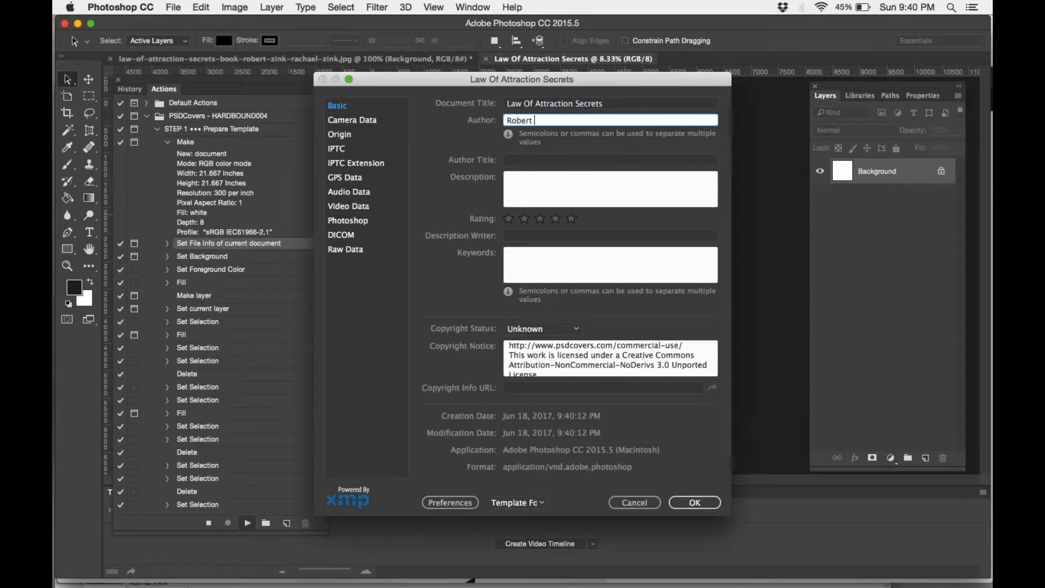
type("& Racha")
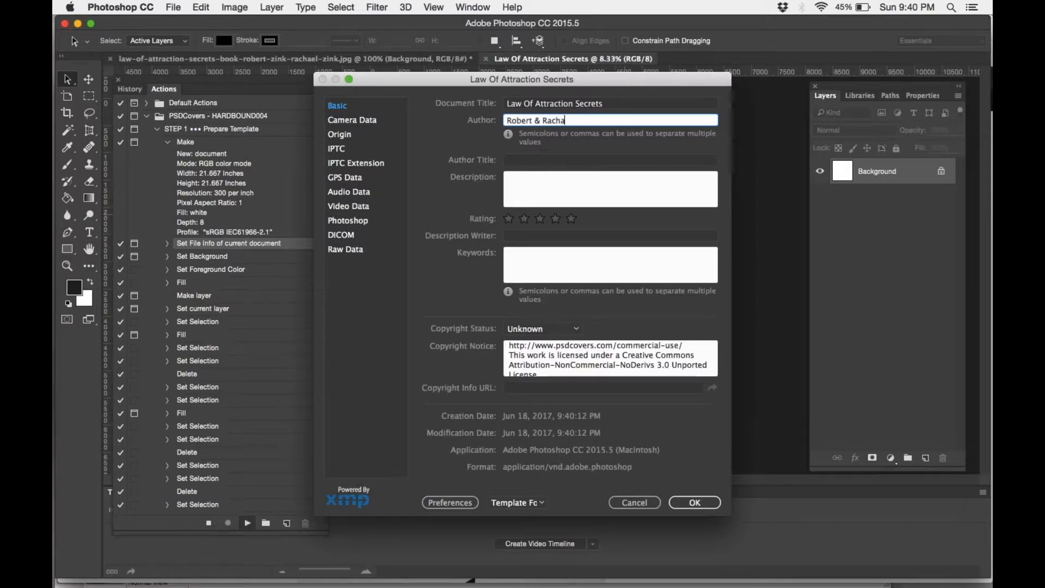
type("el Zink")
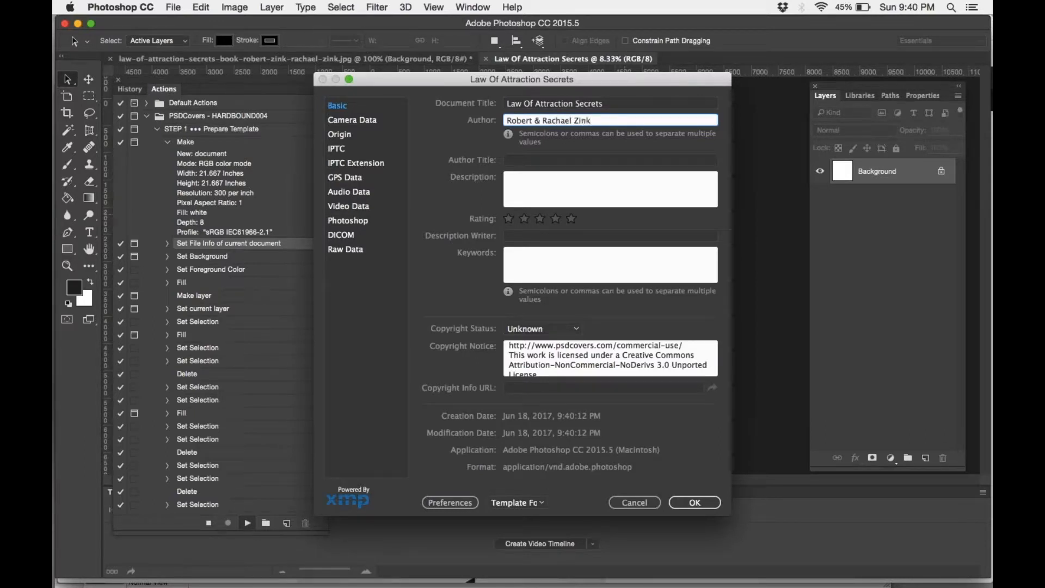
left_click(695, 502)
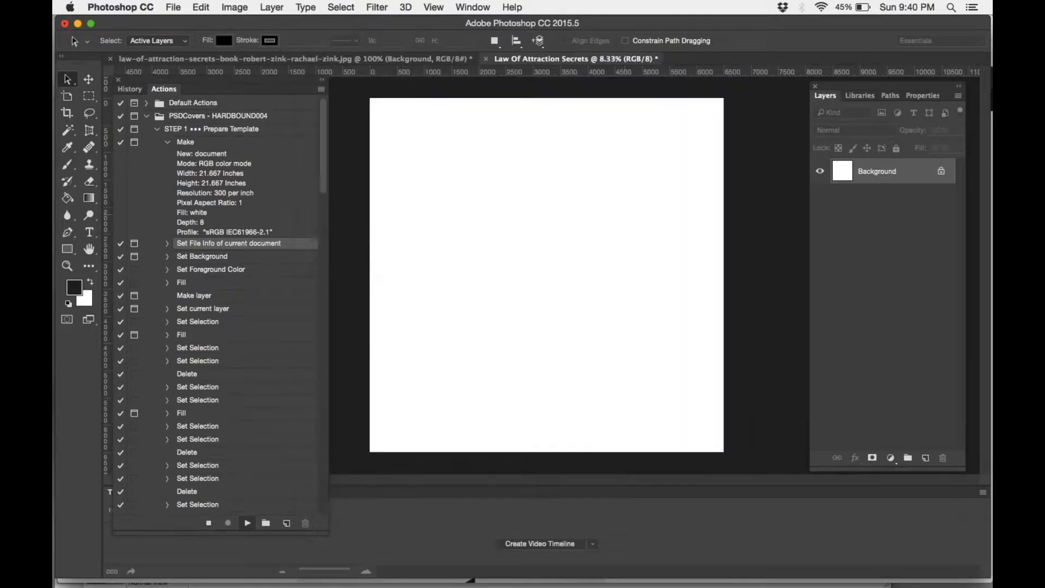
Accept the action's foreground Fill and PSD layer Colour Overlay dialogs.
left_click(201, 256)
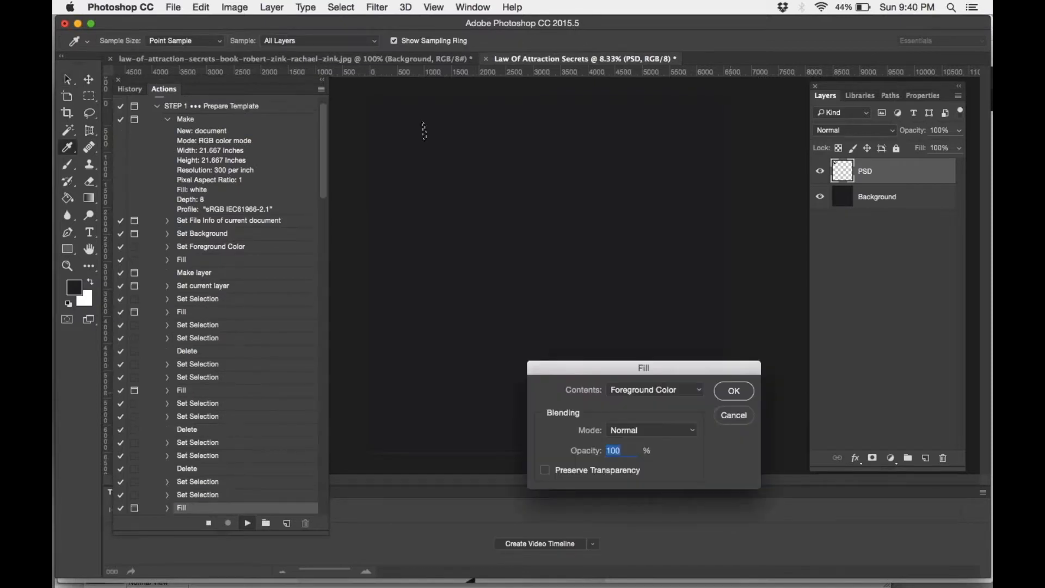
left_click(733, 390)
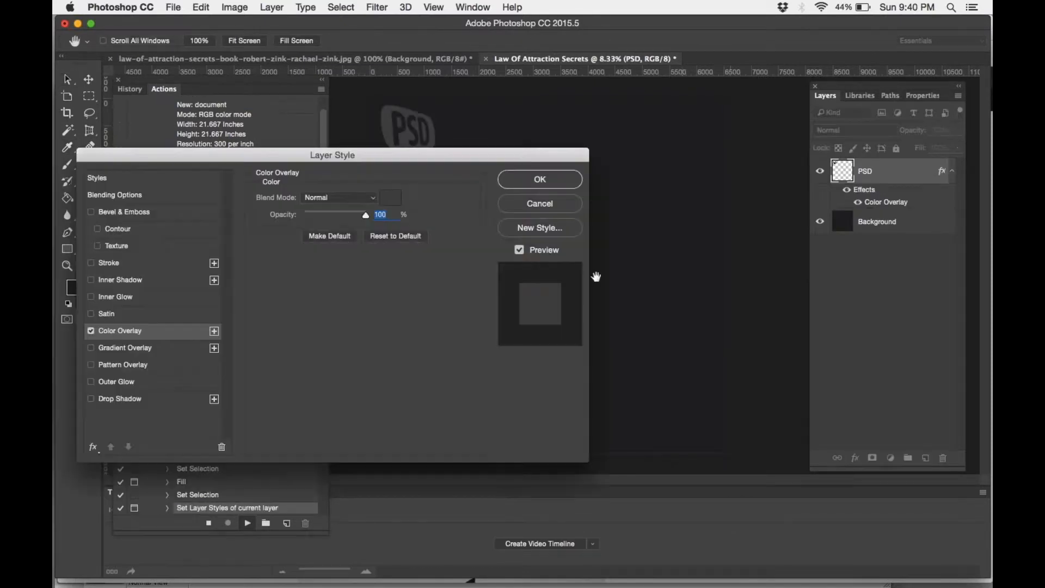
left_click(539, 179)
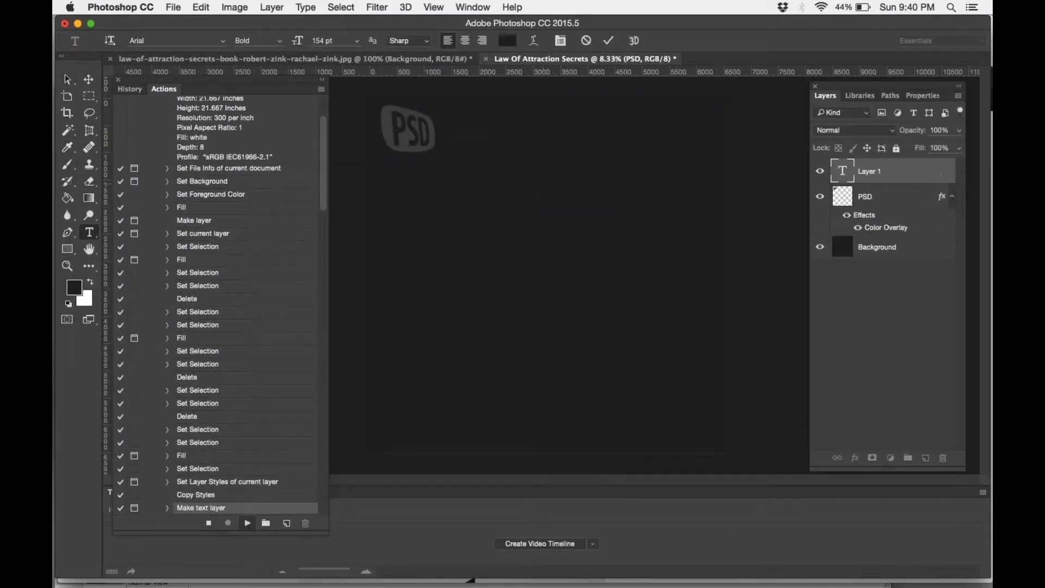
mouse_move(550, 187)
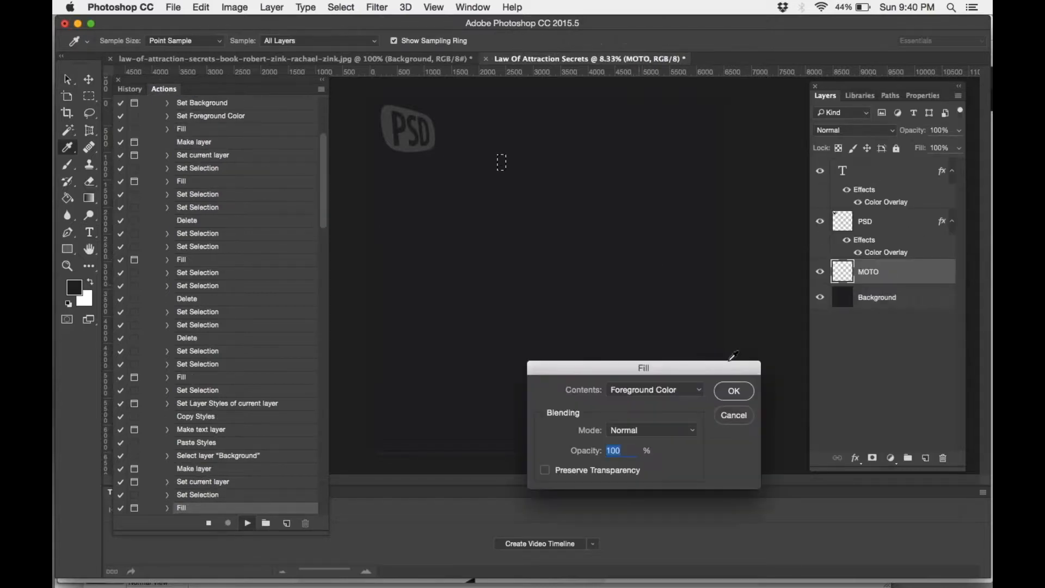
Fill the MOTO layer, skip unavailable select warnings, and accept the new canvas size and layer.
left_click(733, 391)
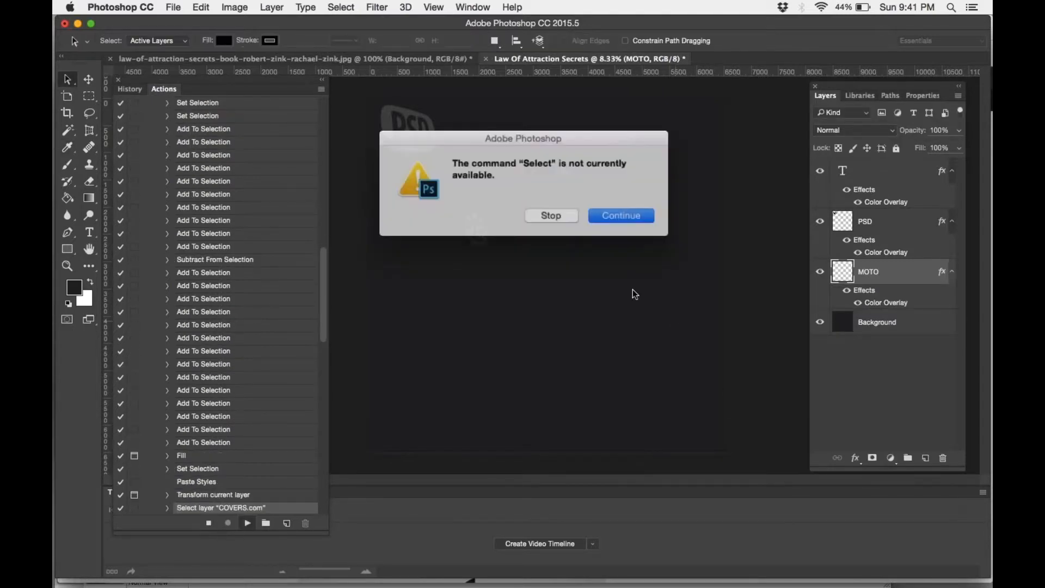
left_click(620, 216)
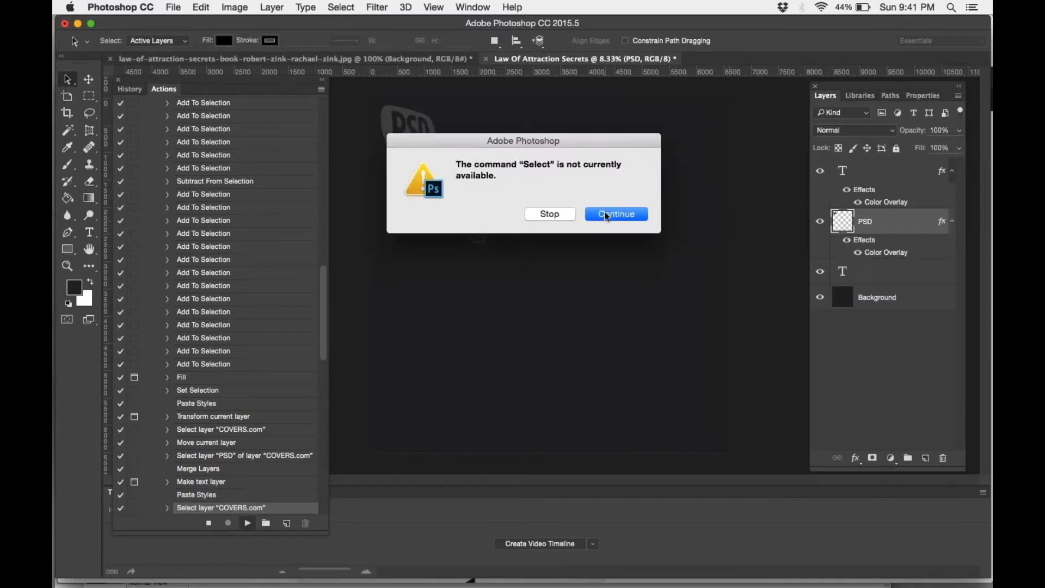
left_click(615, 214)
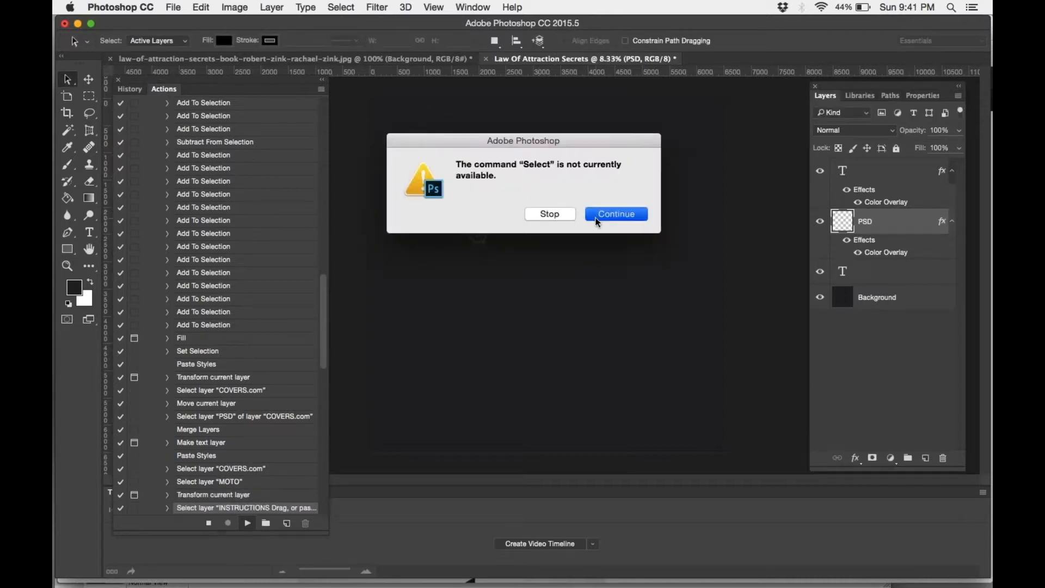
left_click(615, 214)
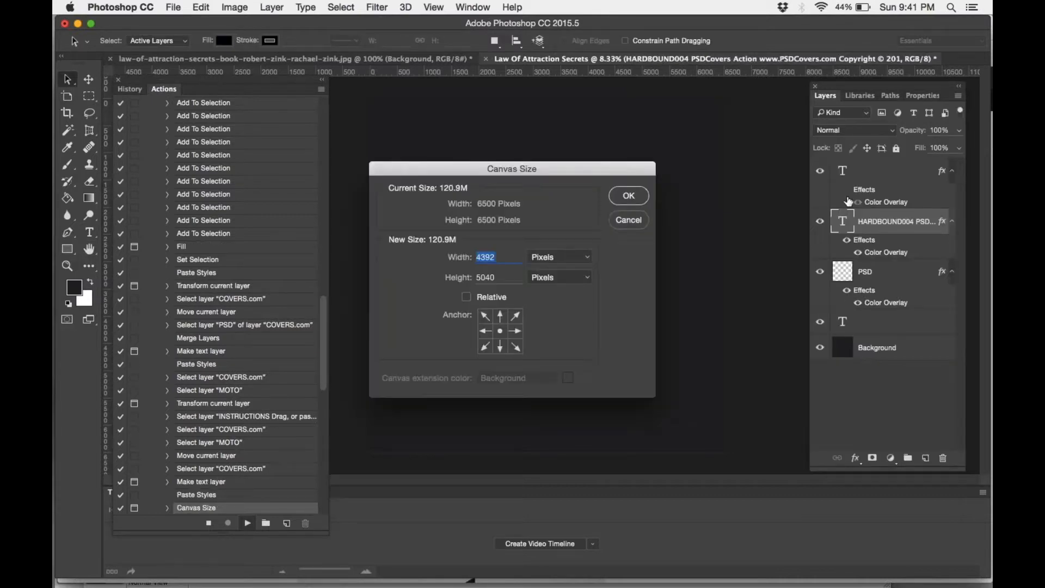
left_click(627, 195)
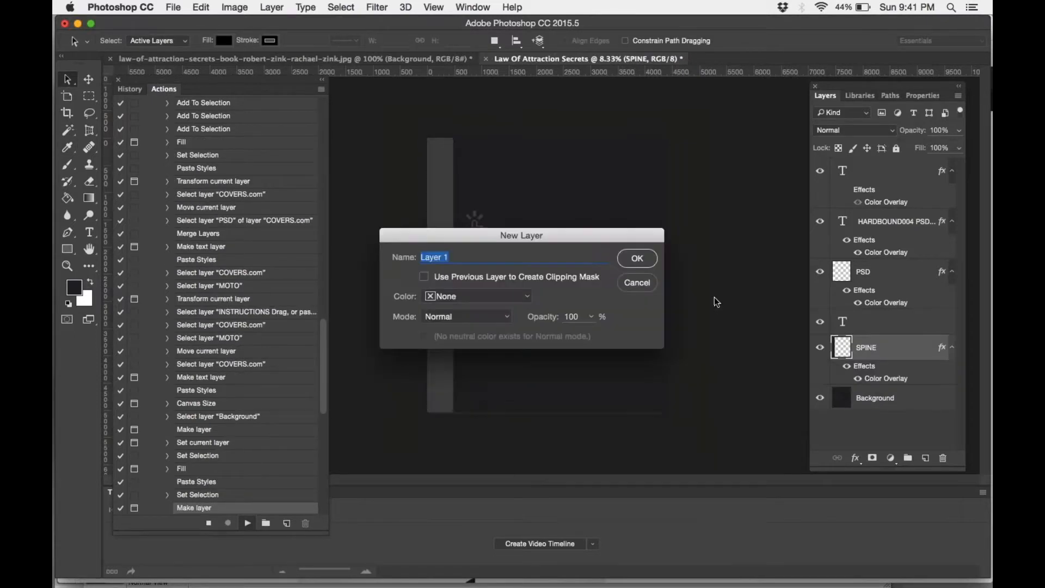
left_click(636, 259)
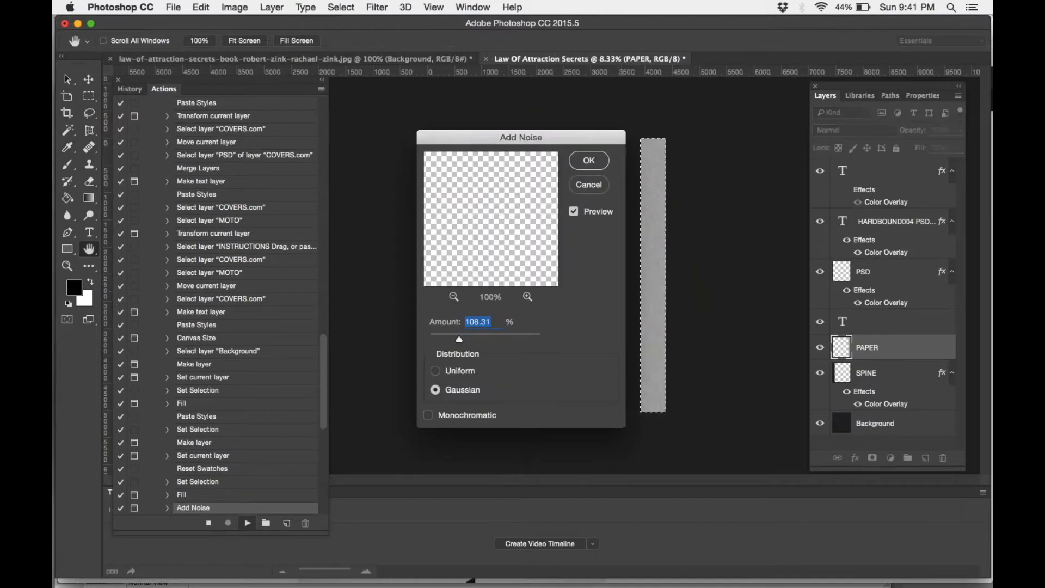
Texture the paper strip with noise, motion blur, blur, desaturation, levels and satin; confirm the text transform.
left_click(588, 160)
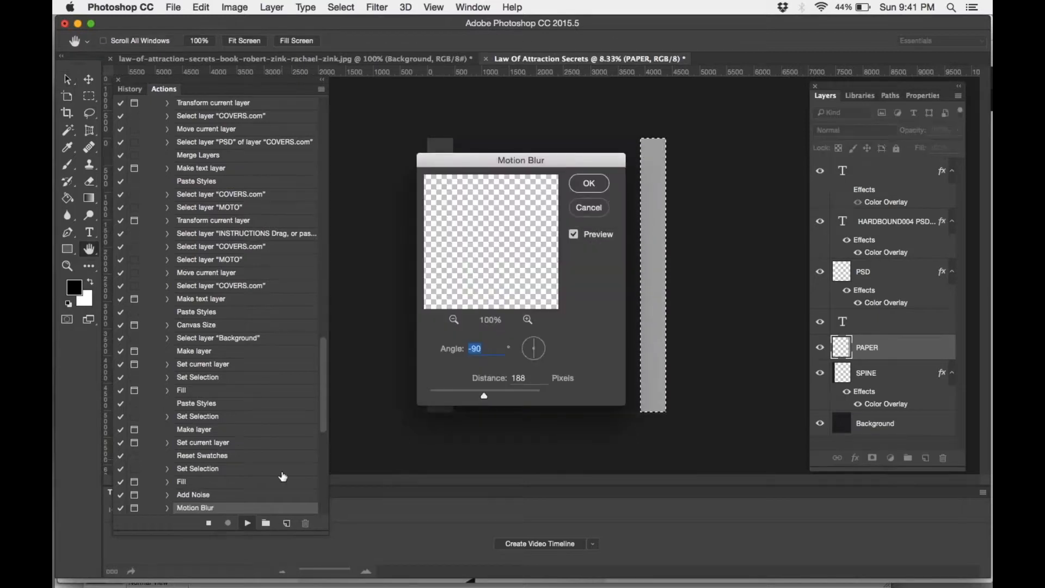
left_click(588, 183)
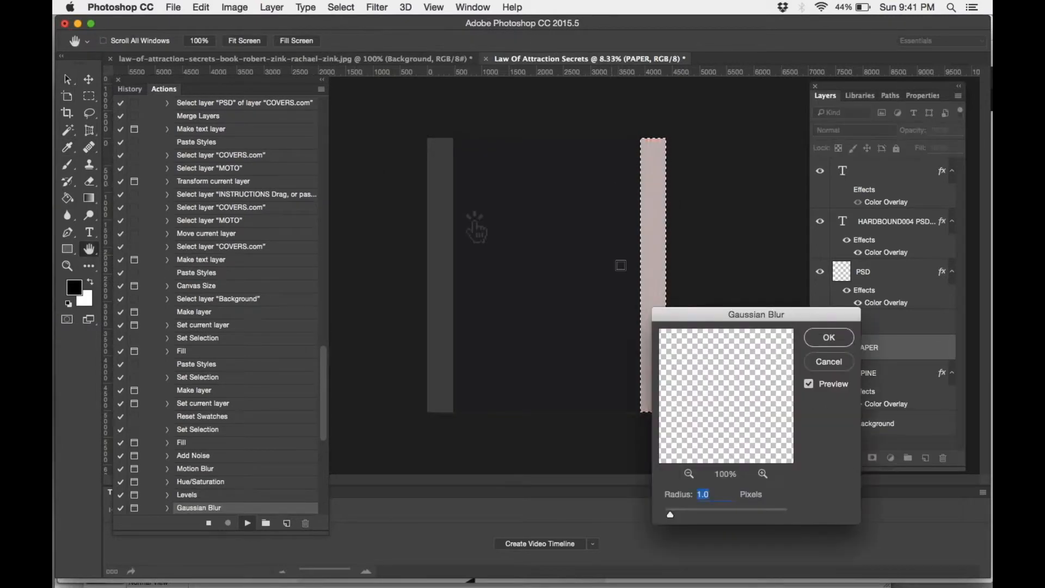
left_click(828, 337)
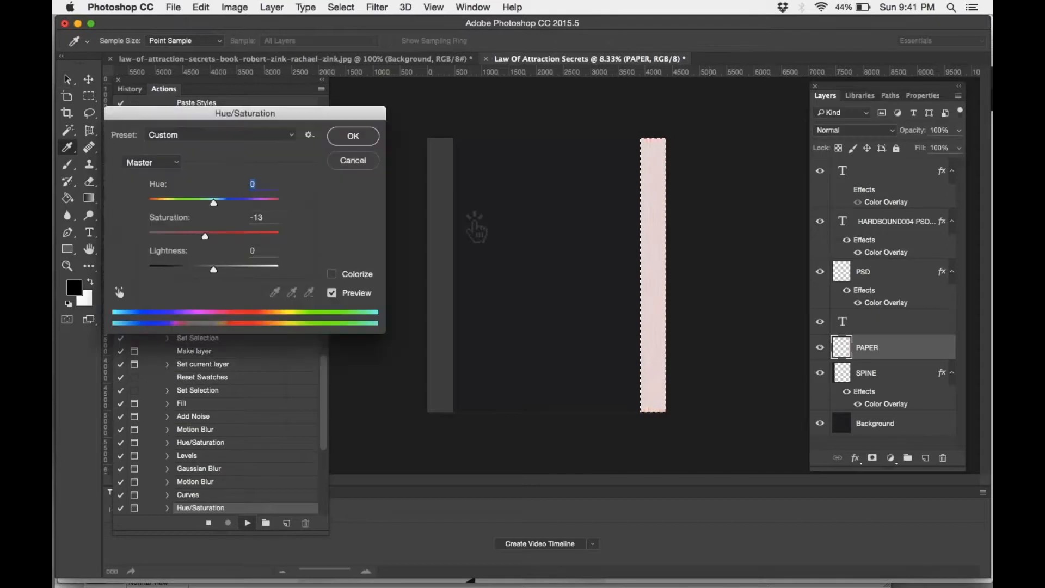
left_click(353, 136)
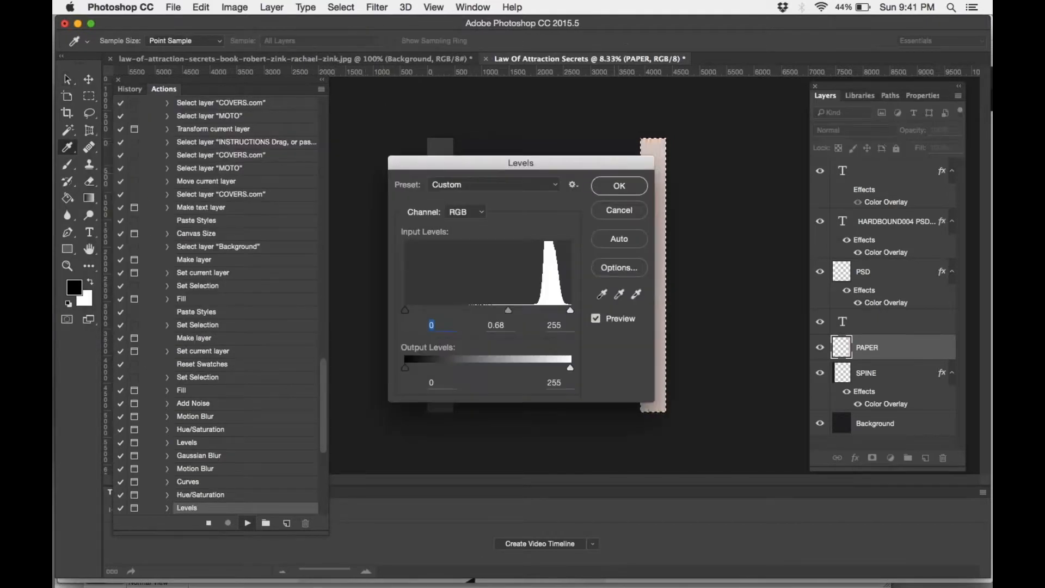
left_click(618, 185)
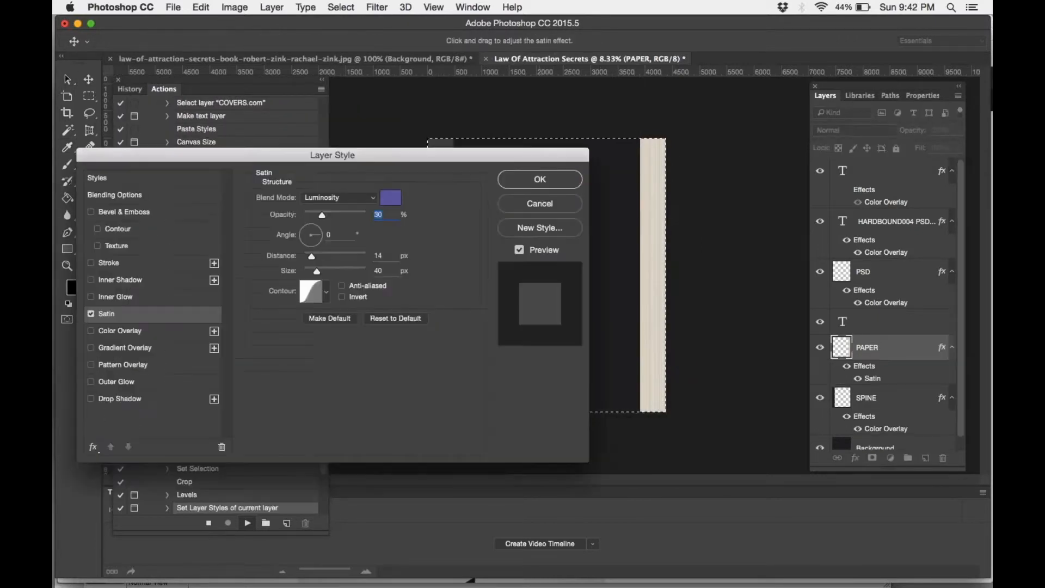
left_click(540, 179)
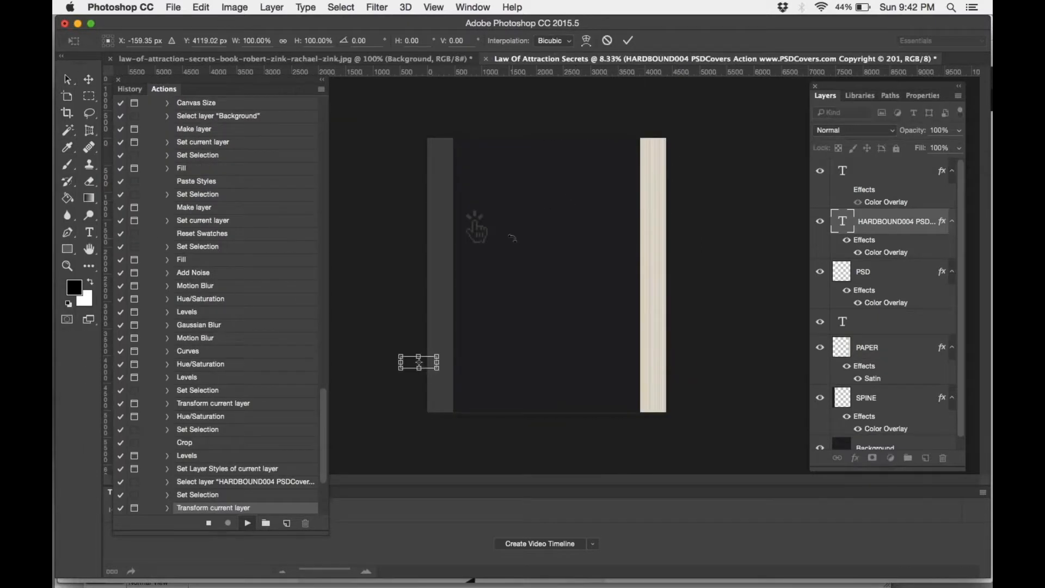
left_click(246, 523)
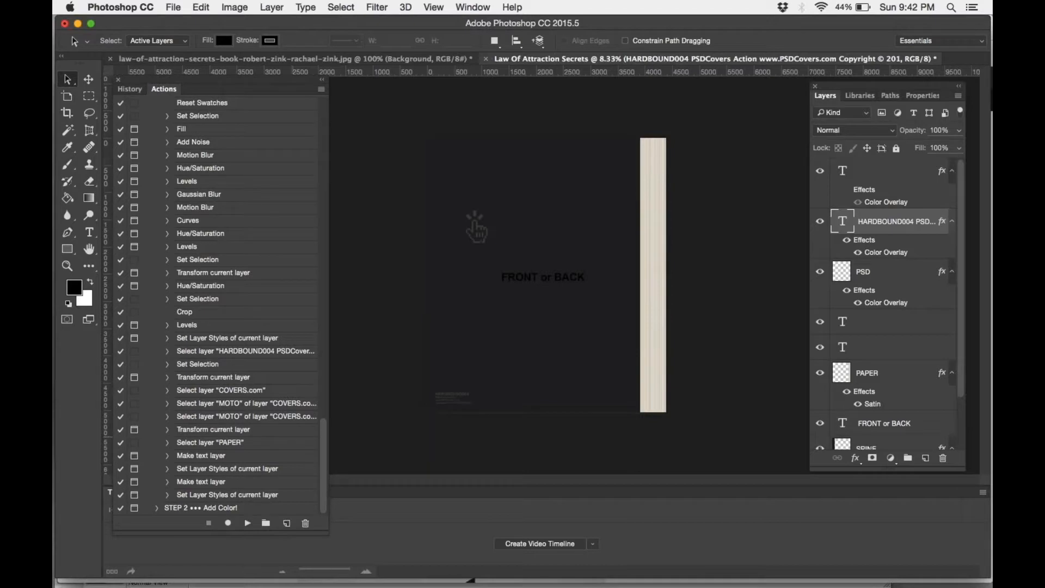
mouse_move(556, 291)
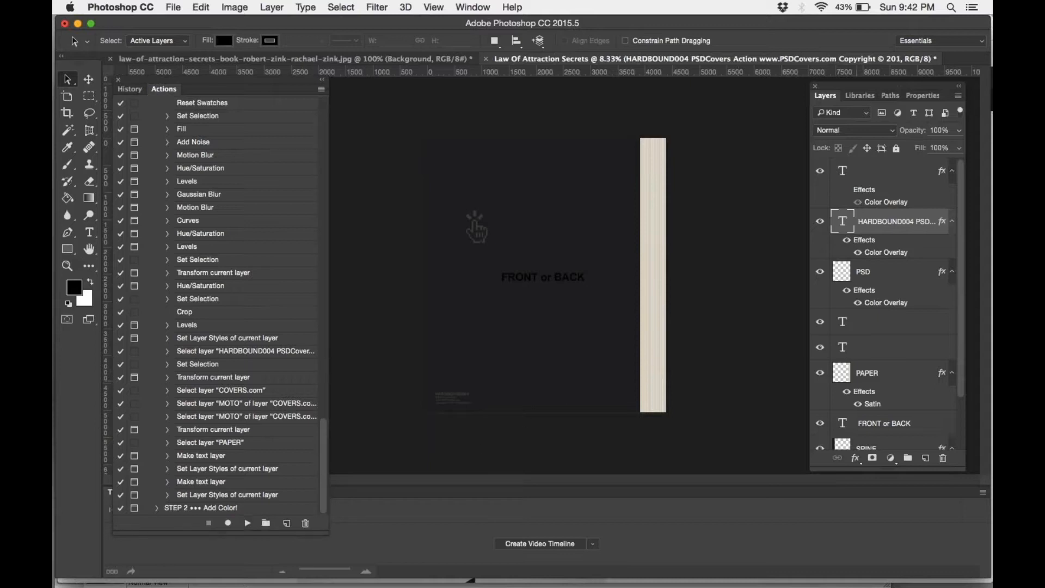
mouse_move(619, 200)
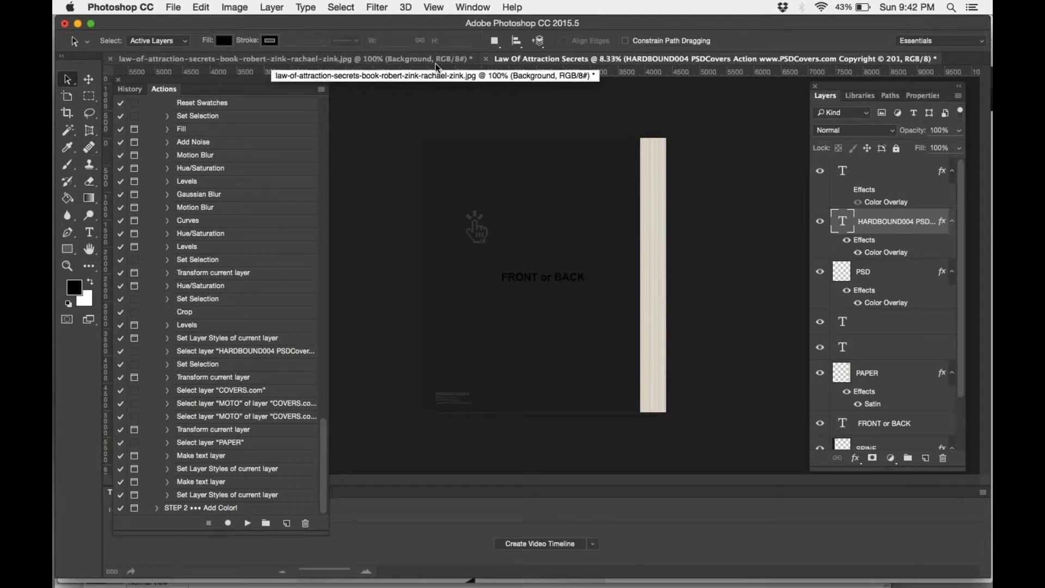
Copy the Law of Attraction Secrets cover from its tab onto the template's front panel.
left_click(287, 59)
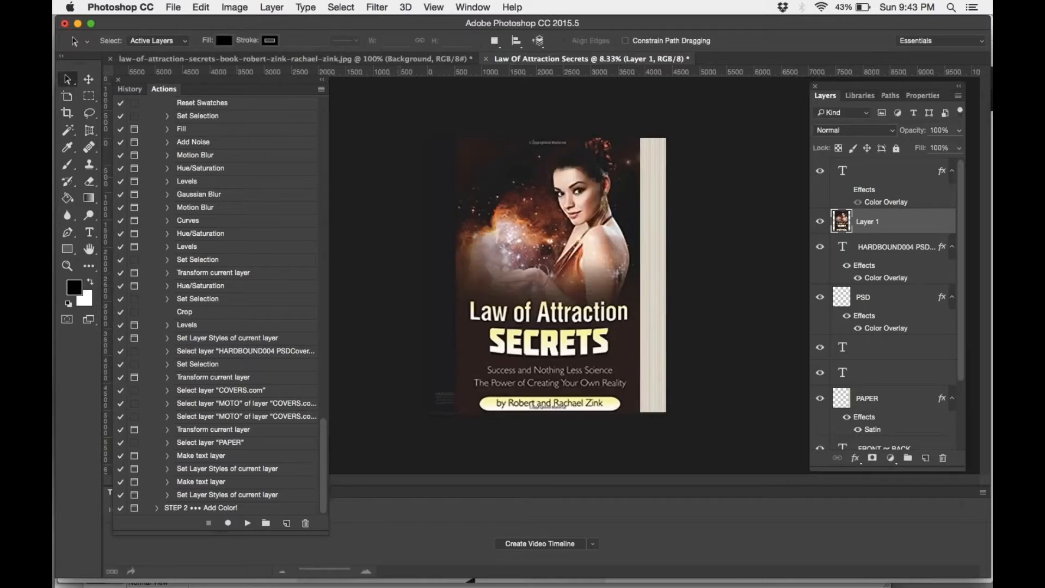
left_click(89, 78)
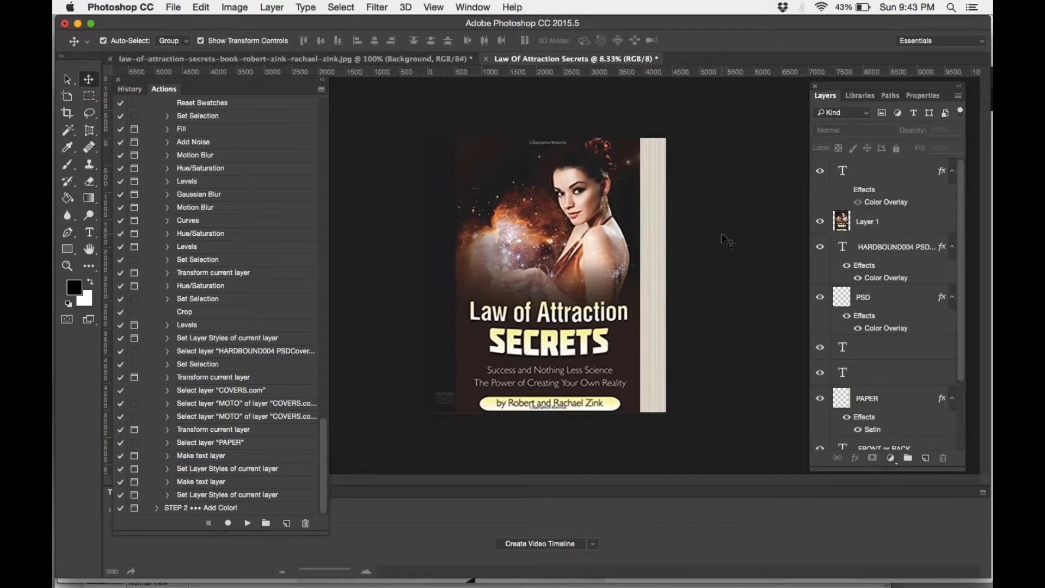
Play STEP 2 Add Color, accepting the file info, book shape fill and spine crimp overlay.
left_click(146, 115)
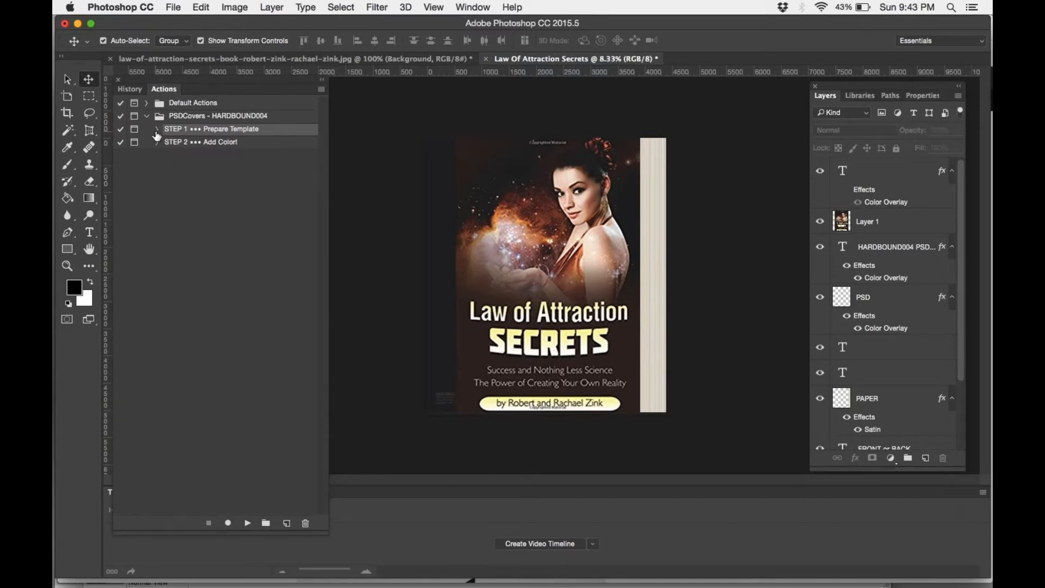
left_click(156, 142)
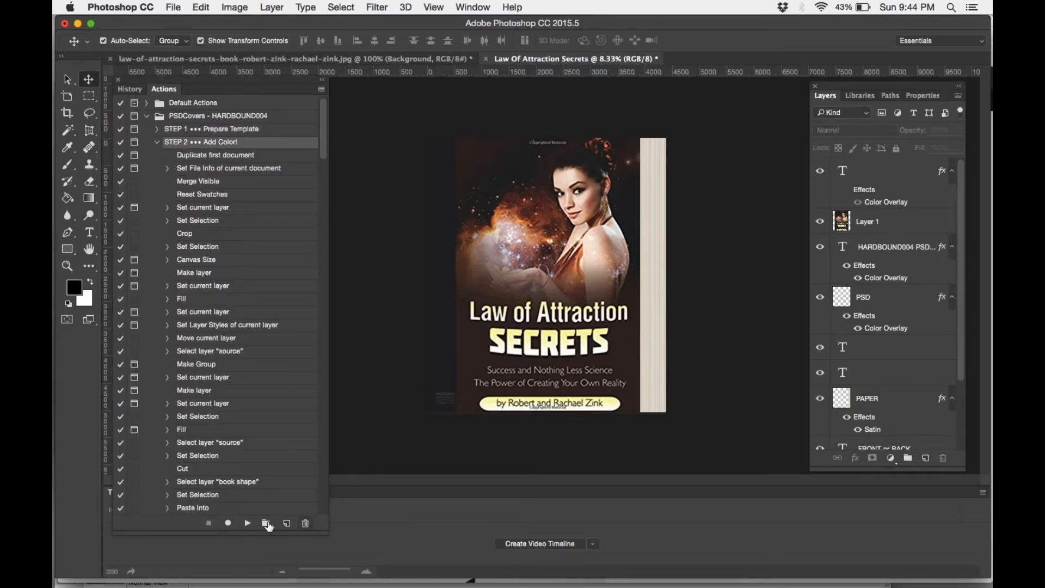
left_click(246, 523)
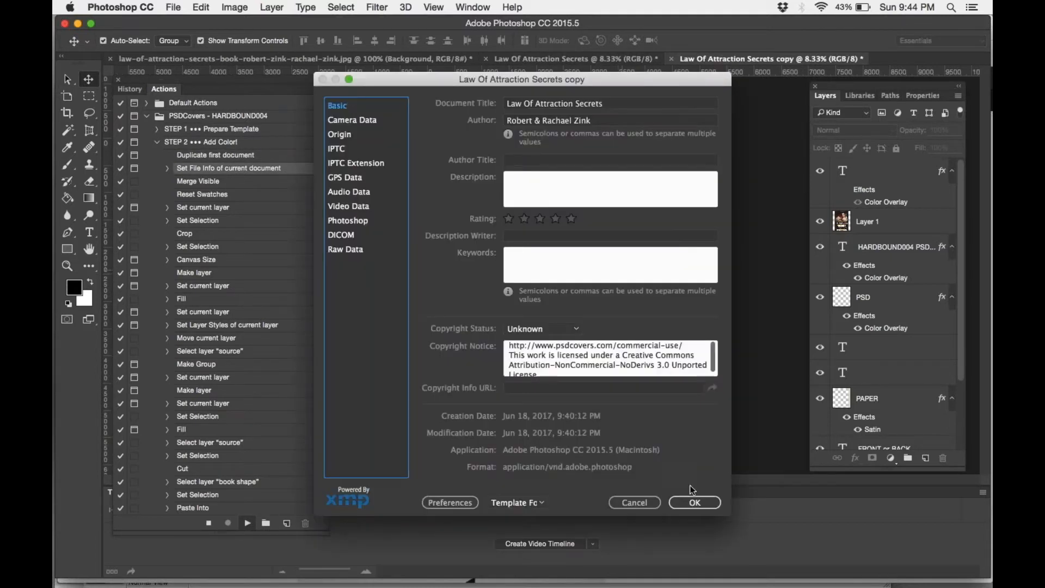
left_click(694, 502)
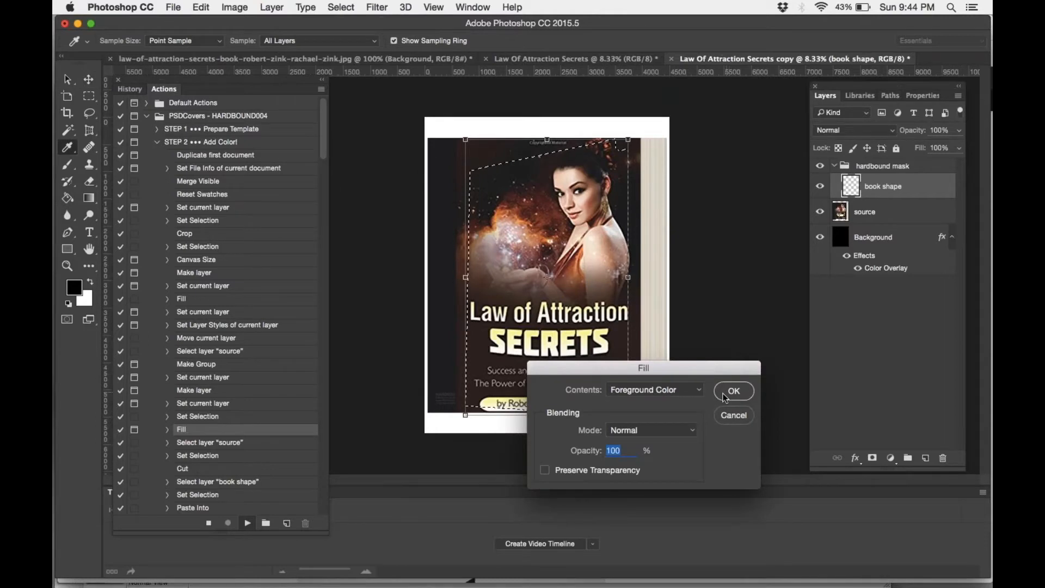
left_click(733, 391)
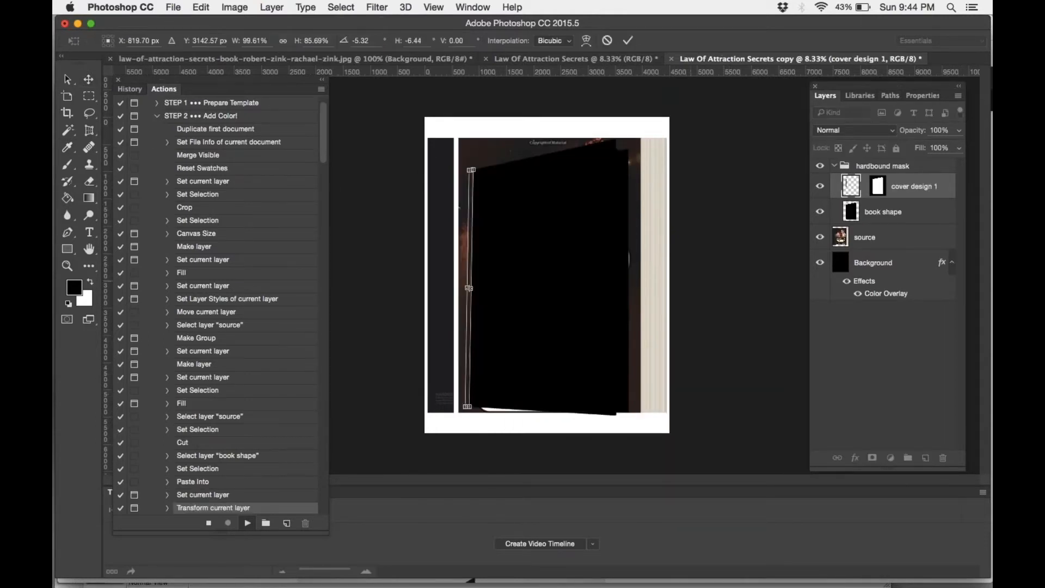
mouse_move(713, 197)
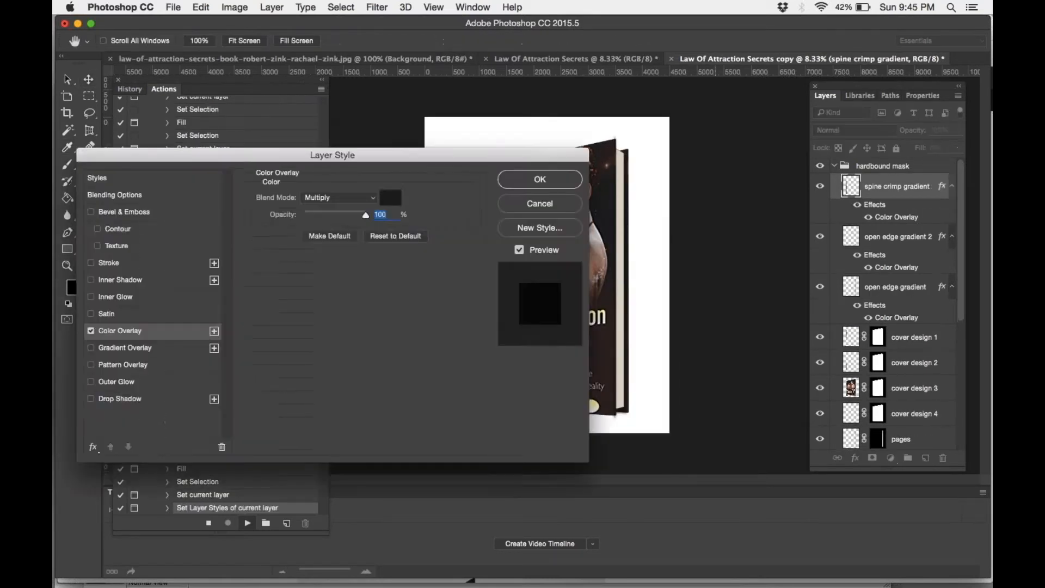
left_click(539, 179)
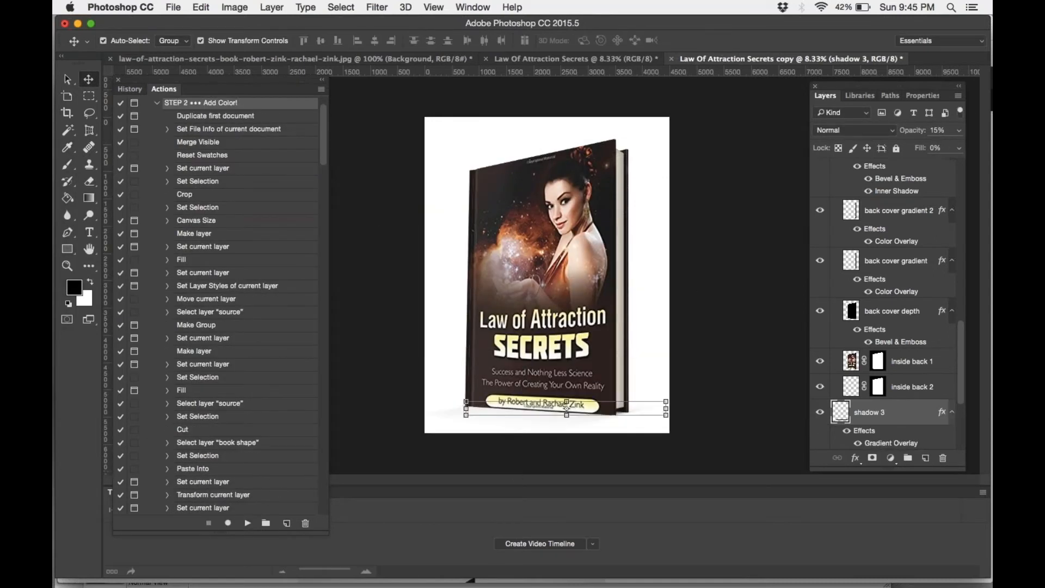
mouse_move(667, 440)
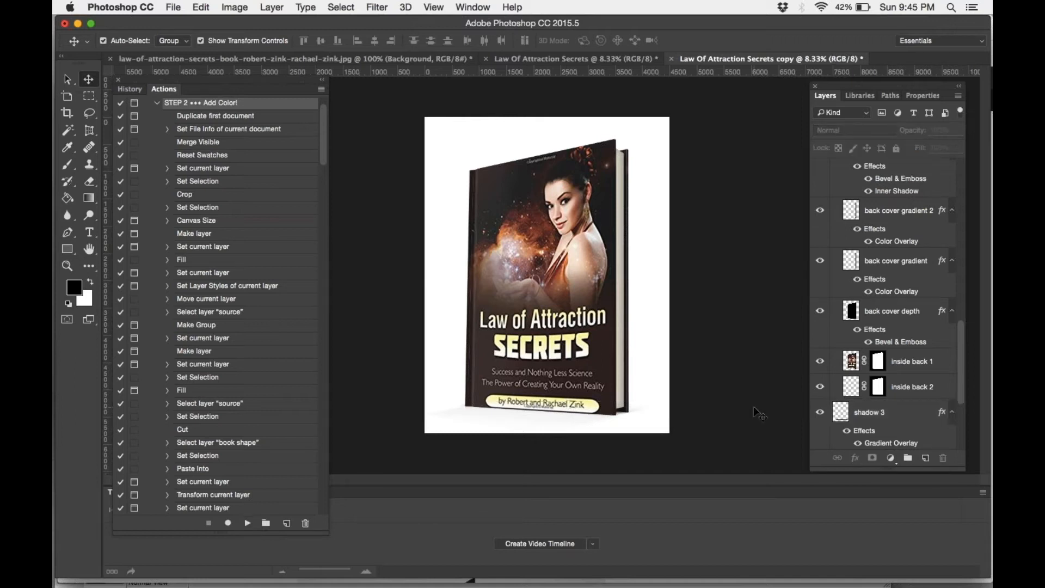
Scroll the Layers panel and hide the Background layer.
scroll("down", 3)
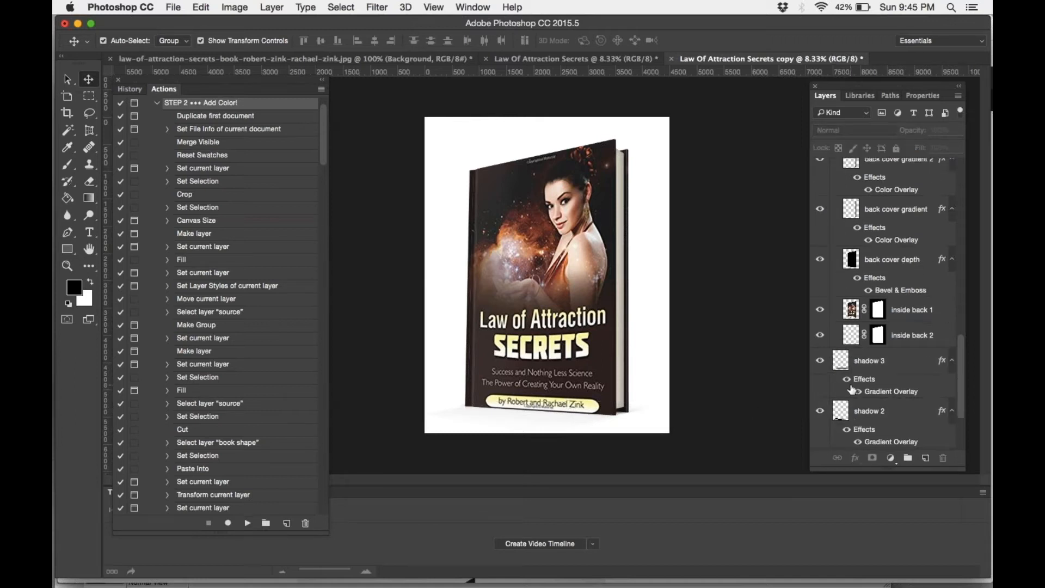
scroll("down", 3)
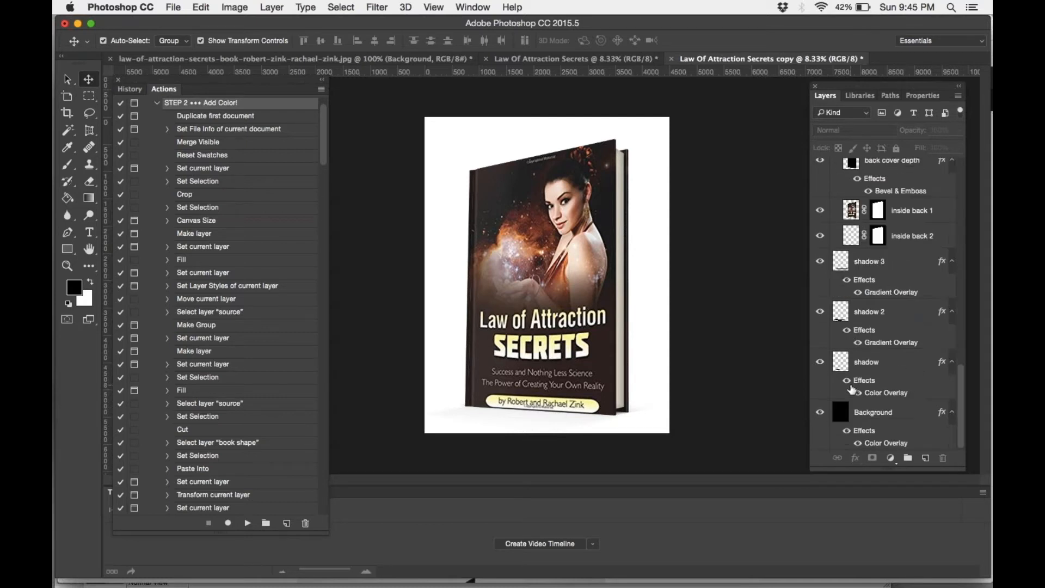
left_click(820, 413)
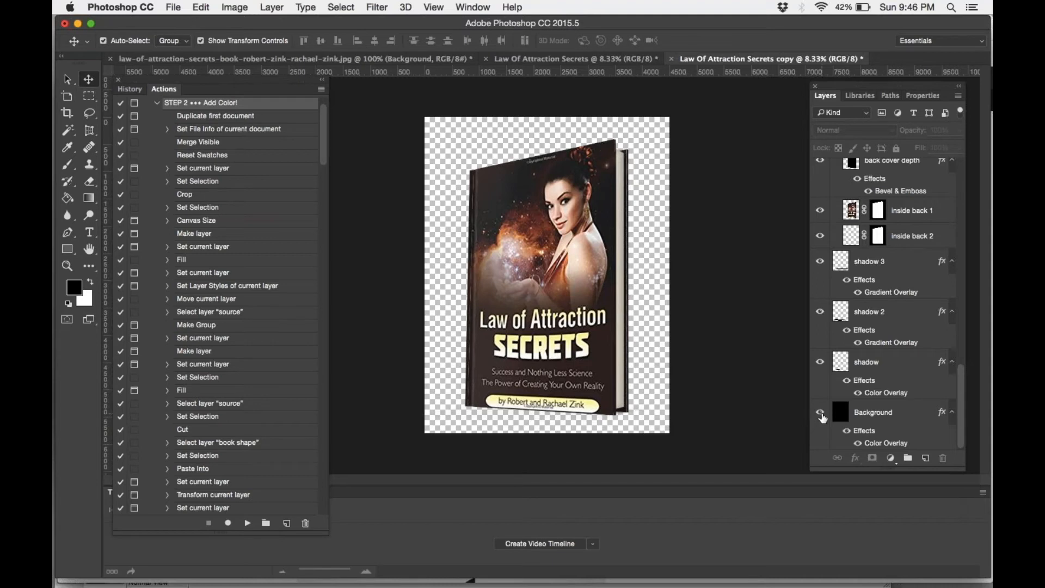
mouse_move(821, 415)
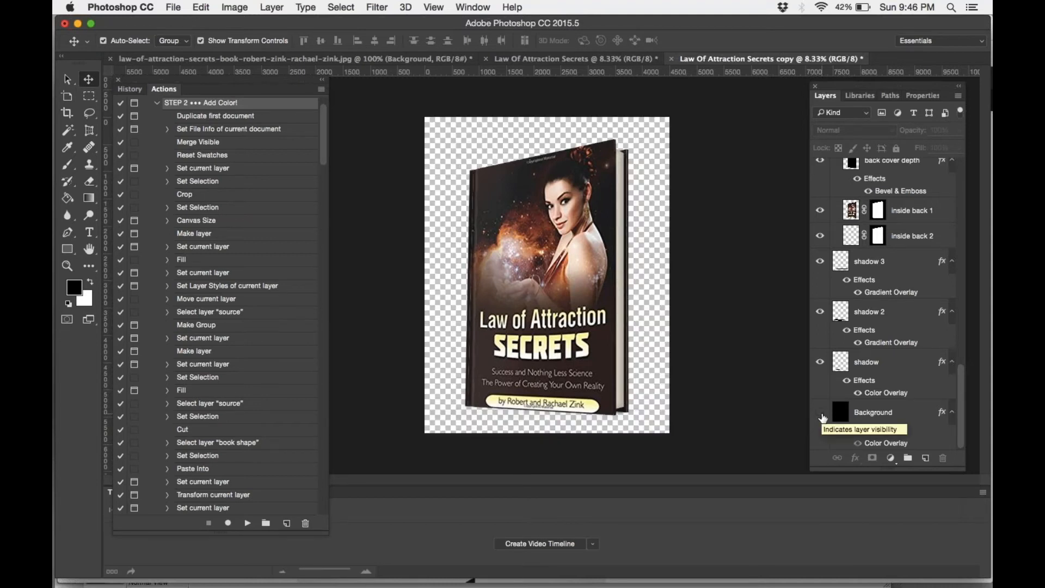